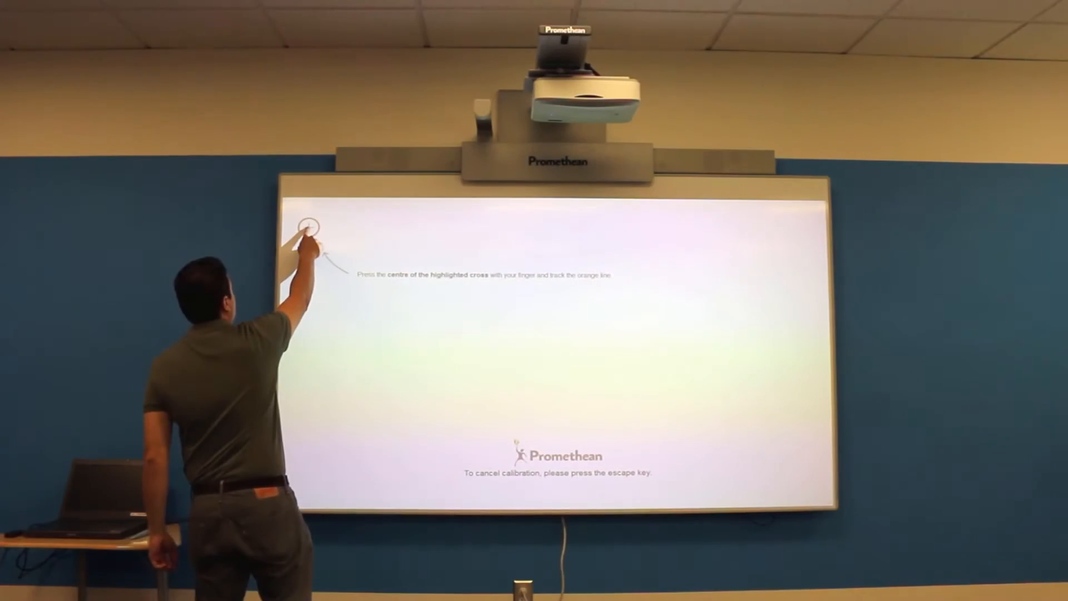
# Trace the orange line with a finger to finish the finger calibration.
pyautogui.moveTo(310, 228); pyautogui.dragTo(408, 228)
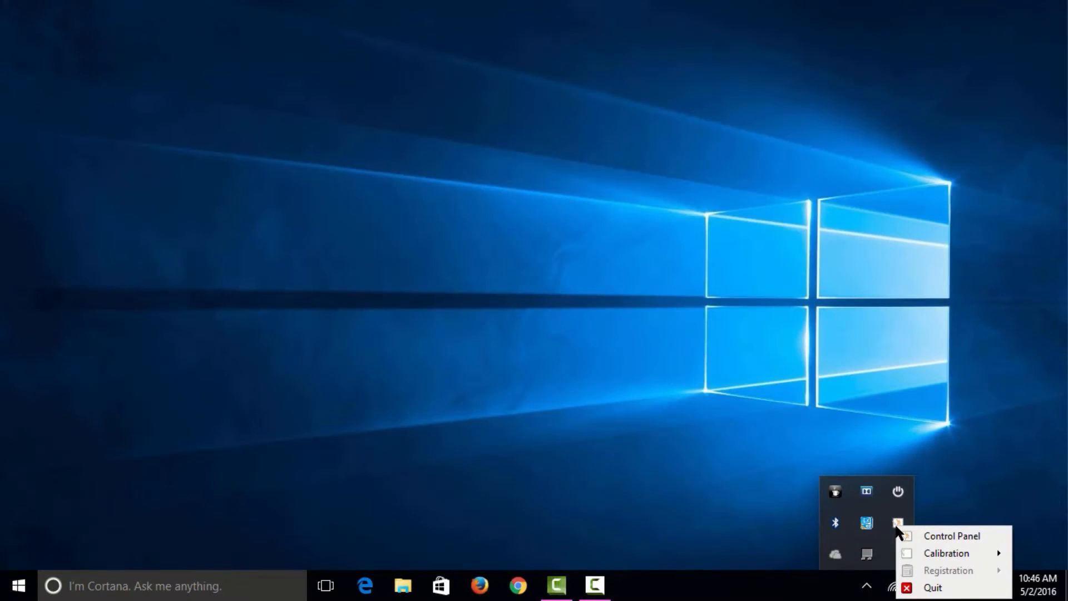
# Reach the ActivWall board's System Tools from ActivManager's Control Panel.
pyautogui.click(952, 535)
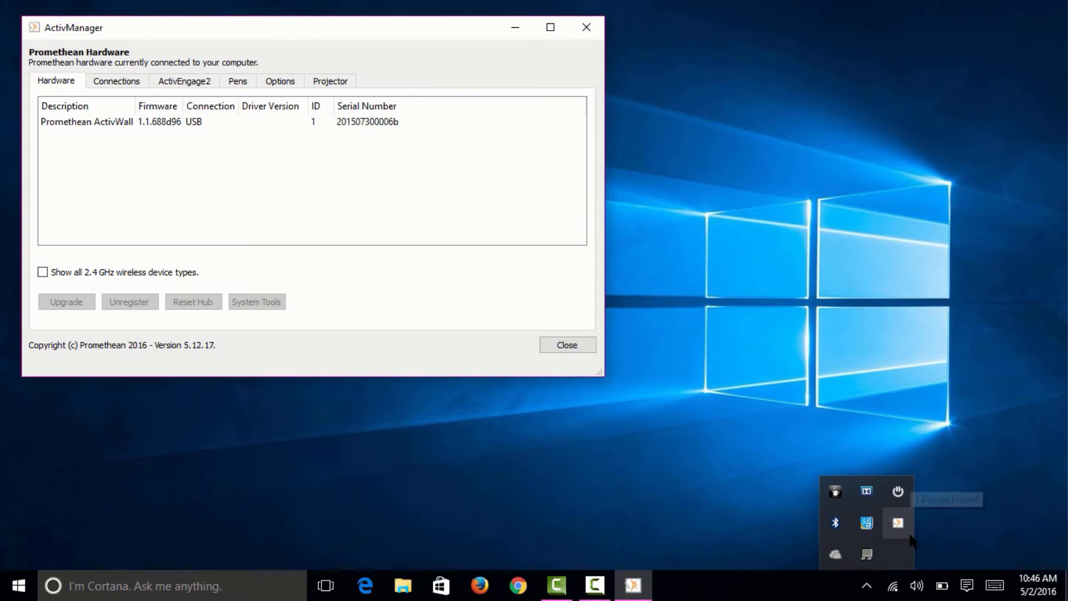
pyautogui.moveTo(453, 455)
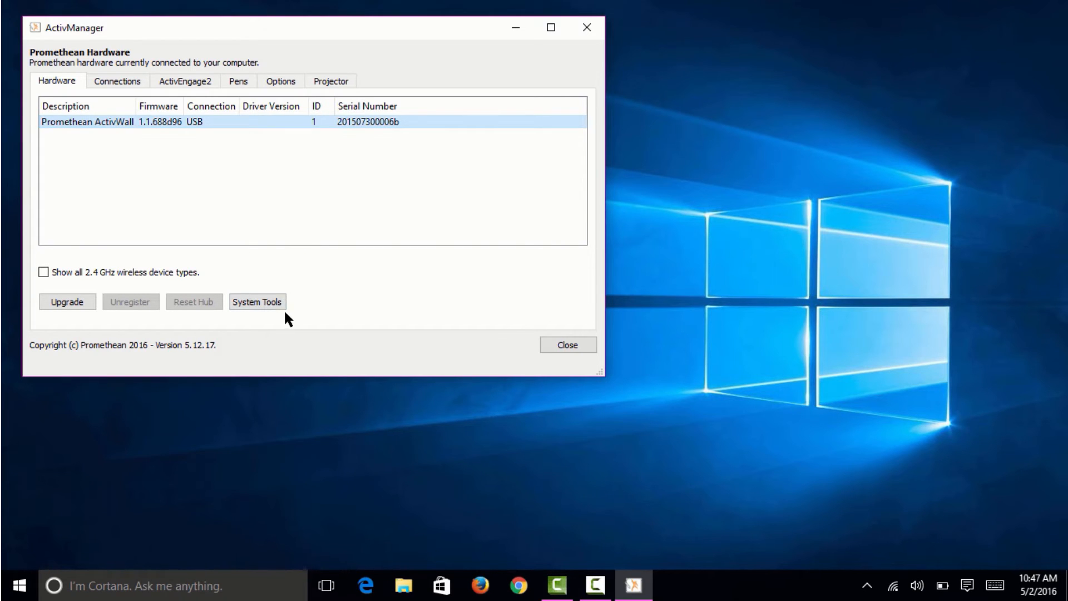
pyautogui.click(257, 301)
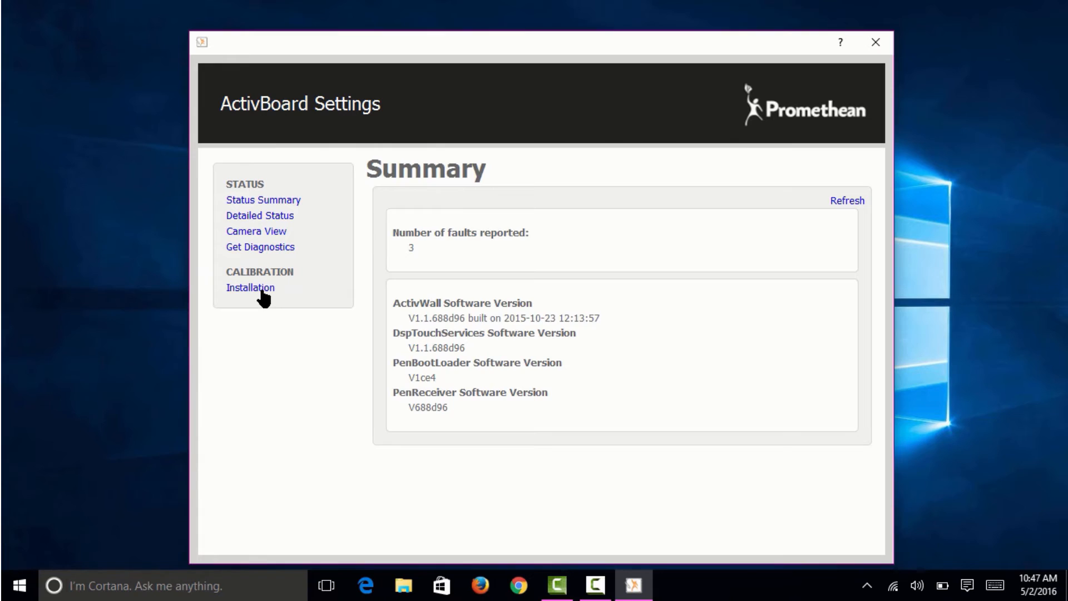
# Show the Installation Calibration page with its warning and Start Calibration option.
pyautogui.click(250, 287)
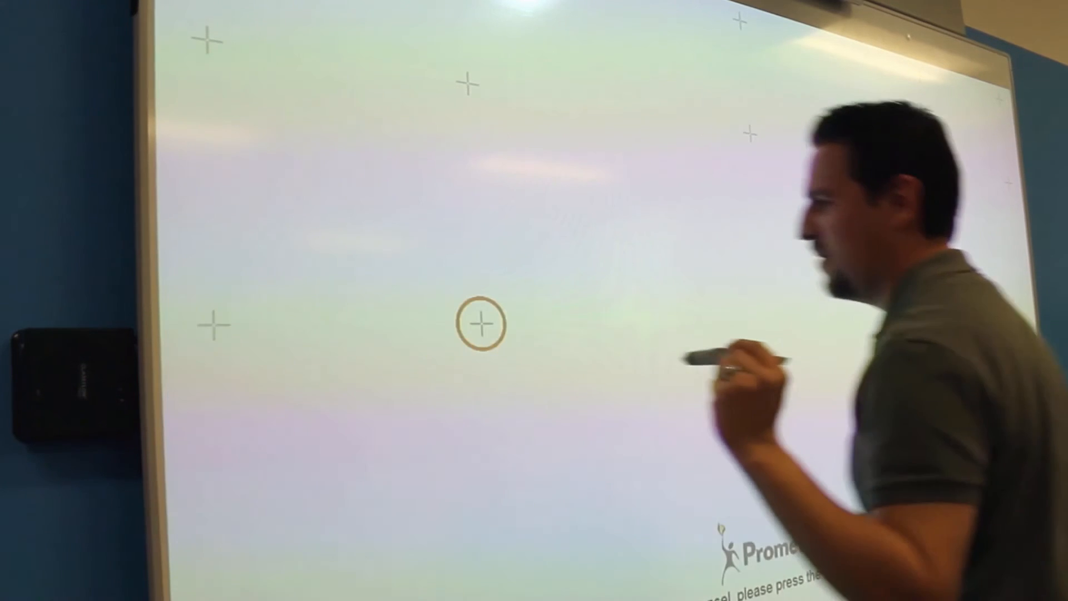
# Touch the highlighted calibration cross with the ActivWall pen.
pyautogui.click(481, 323)
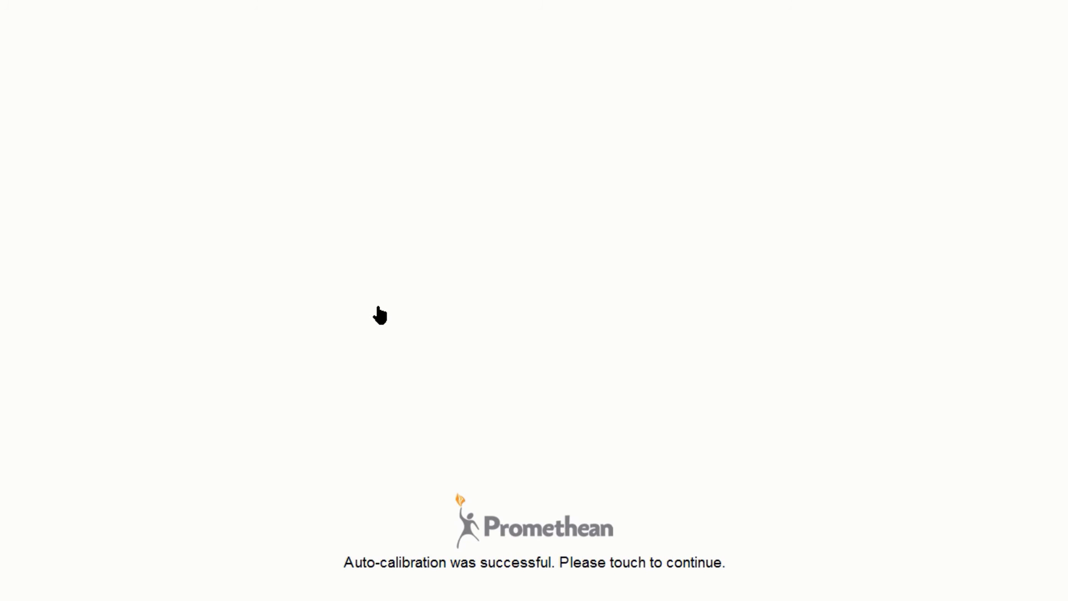
# Dismiss the 'Auto-calibration was successful' message to return to Installation Calibration.
pyautogui.click(379, 315)
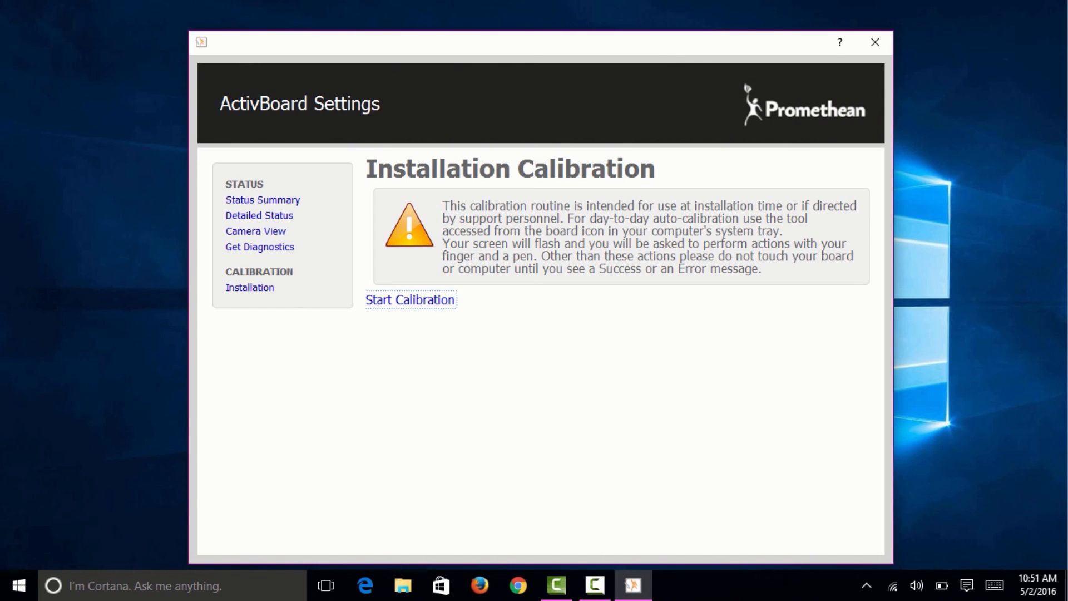